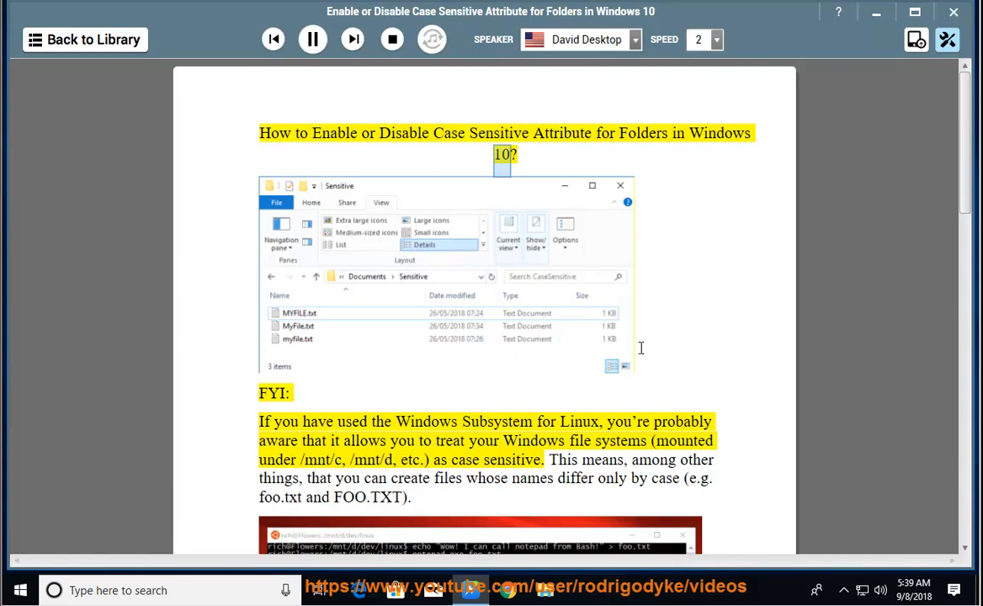
Step: Start narration of the case-sensitivity article and follow it down to the restore point advice
{"action": "double_click", "coordinate": [499, 421]}
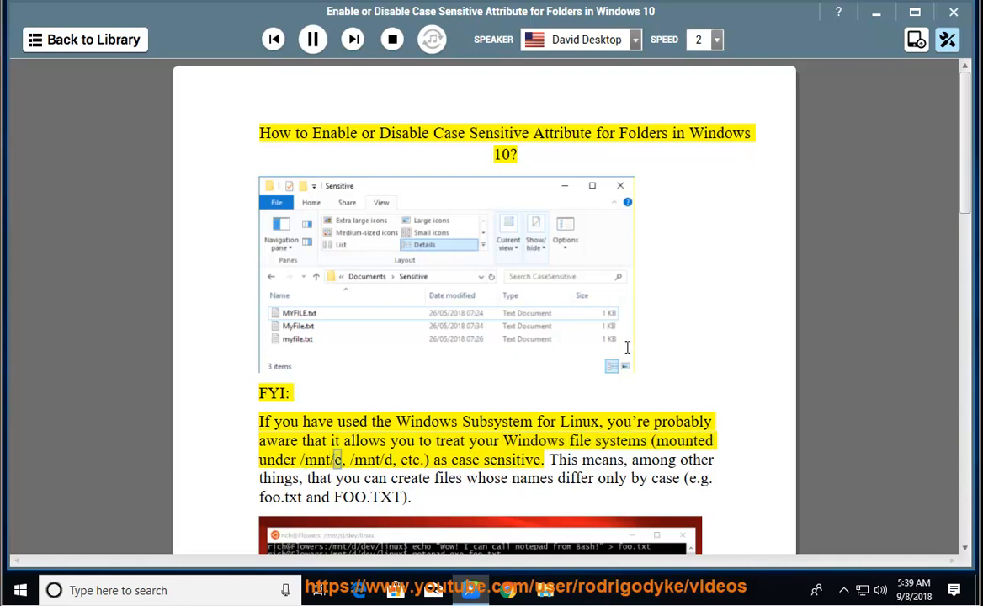
{"action": "scroll", "scroll_direction": "down", "scroll_amount": 3}
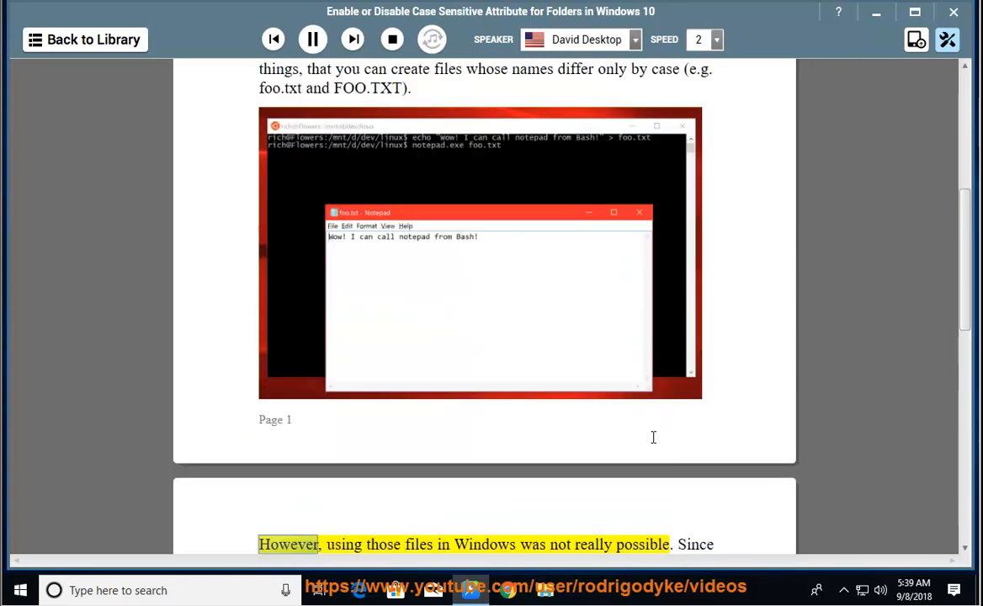
{"action": "scroll", "scroll_direction": "down", "scroll_amount": 3}
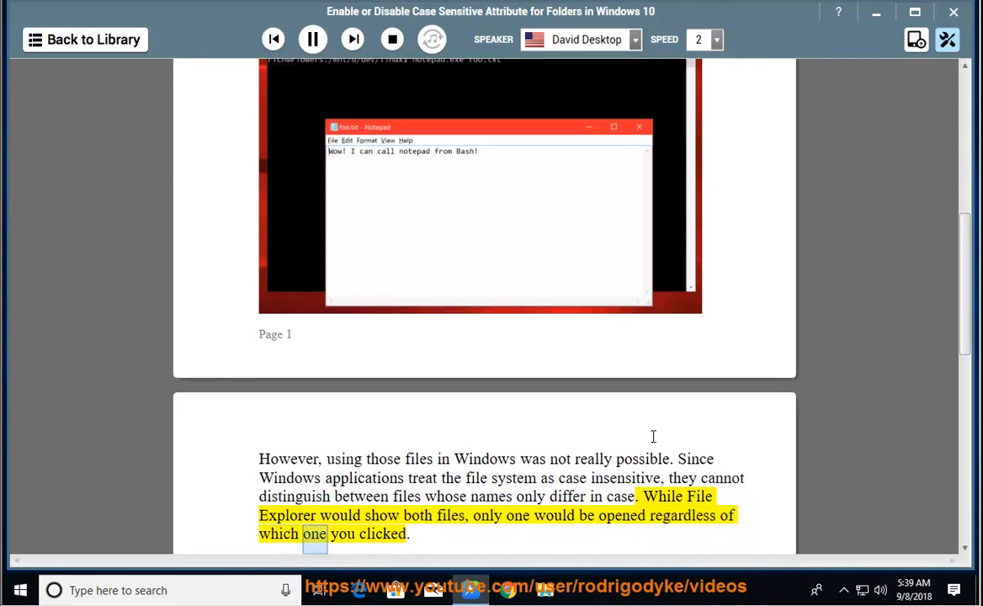
{"action": "scroll", "scroll_direction": "down", "scroll_amount": 3}
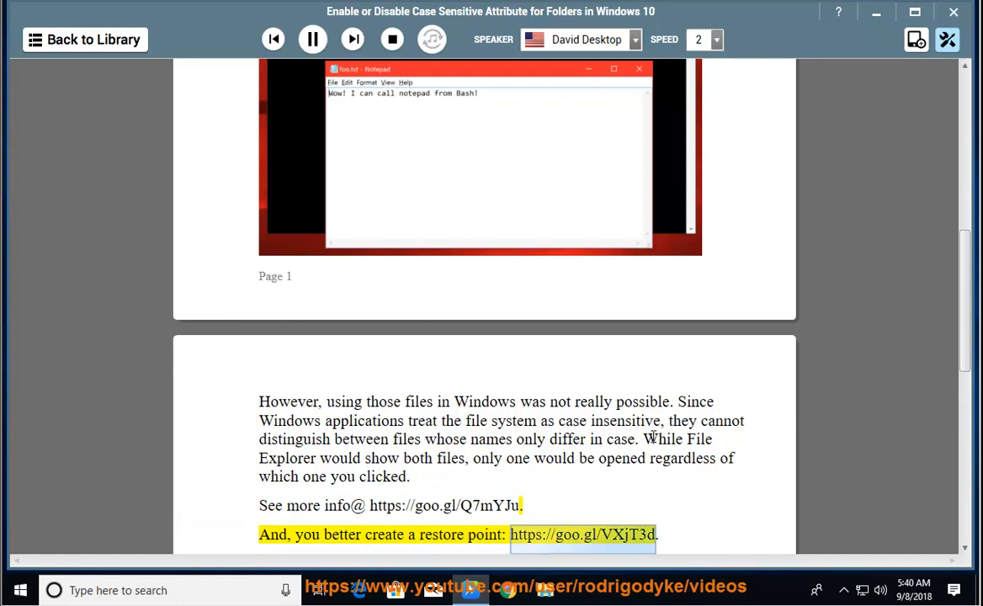
{"action": "mouse_move", "coordinate": [471, 465]}
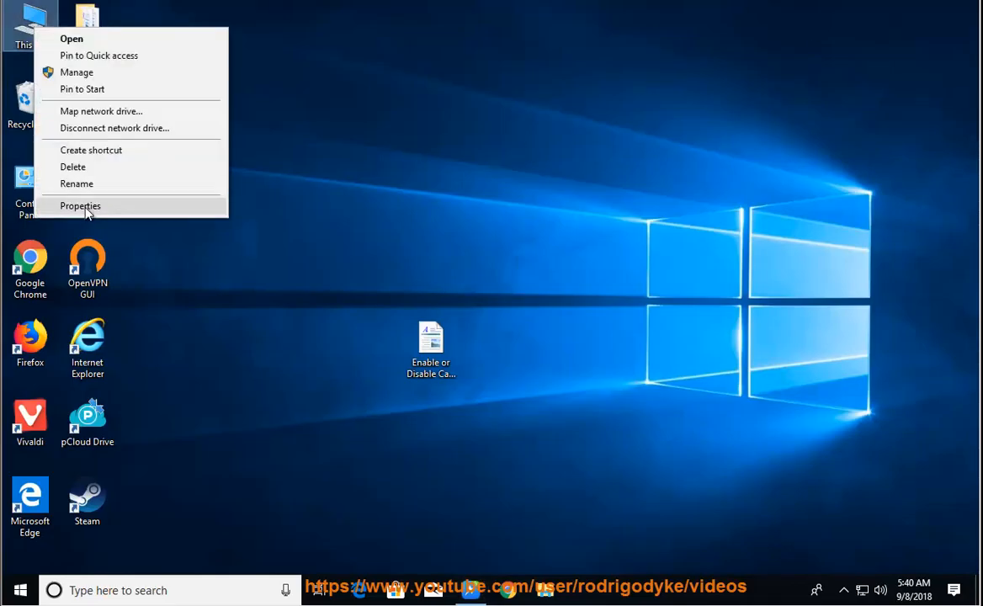
Step: Reach System Protection via This PC properties, select Local Disk (C:) and attempt Create restore point
{"action": "left_click", "coordinate": [81, 205]}
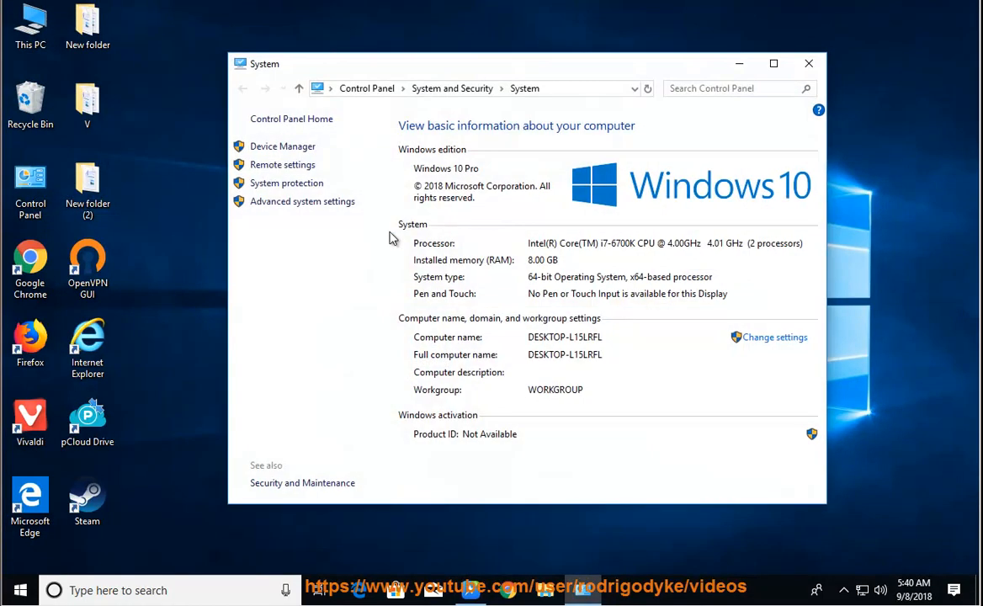
{"action": "left_click", "coordinate": [303, 202]}
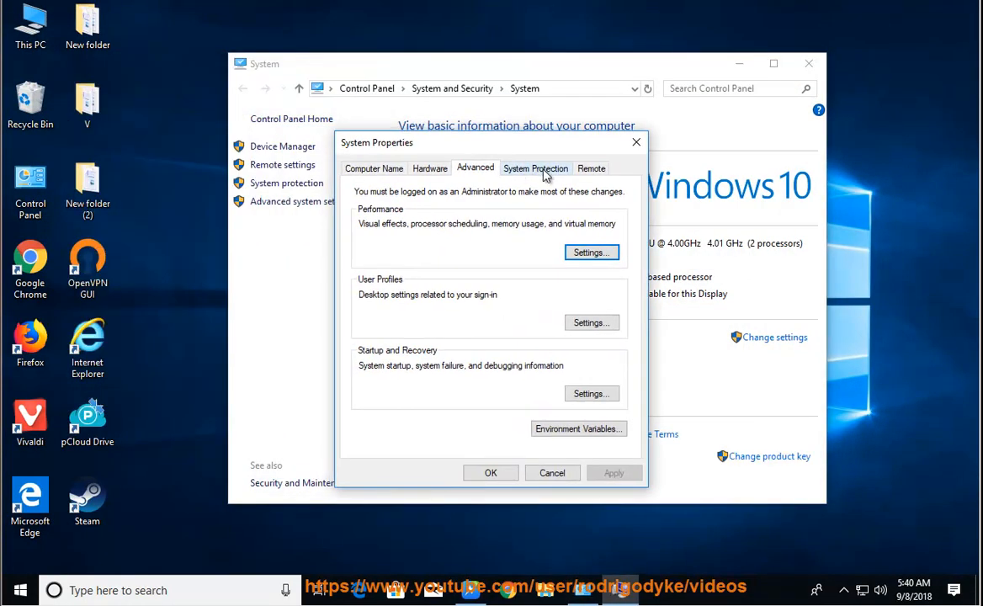
{"action": "left_click", "coordinate": [536, 168]}
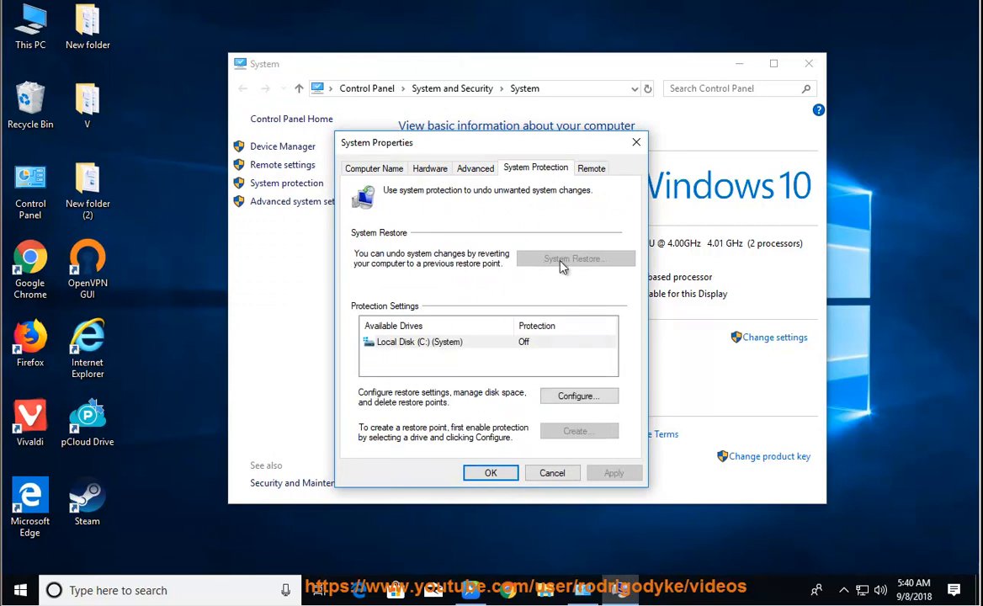
{"action": "mouse_move", "coordinate": [473, 347]}
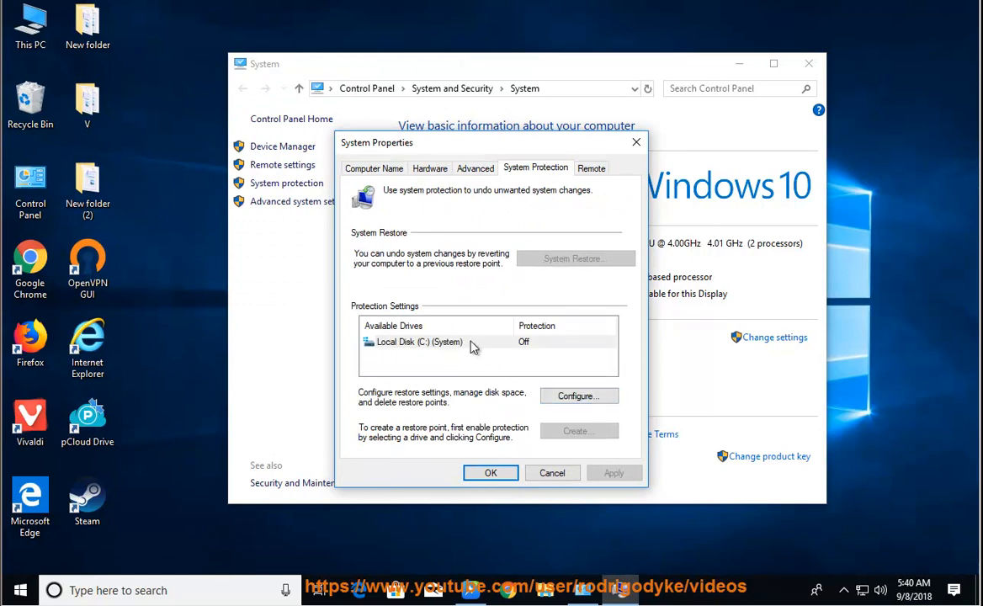
{"action": "left_click", "coordinate": [421, 342]}
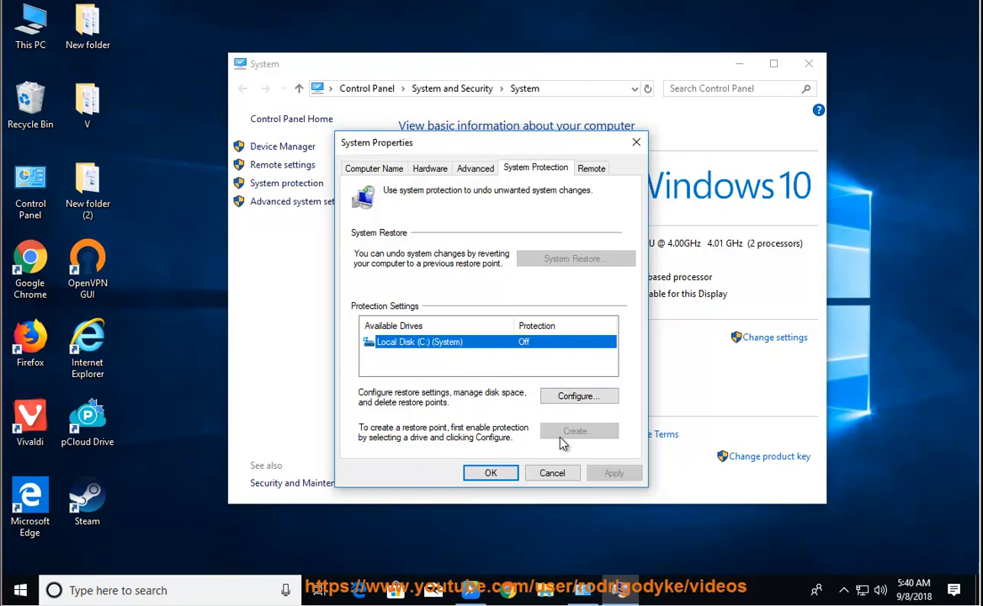
{"action": "left_click", "coordinate": [553, 472]}
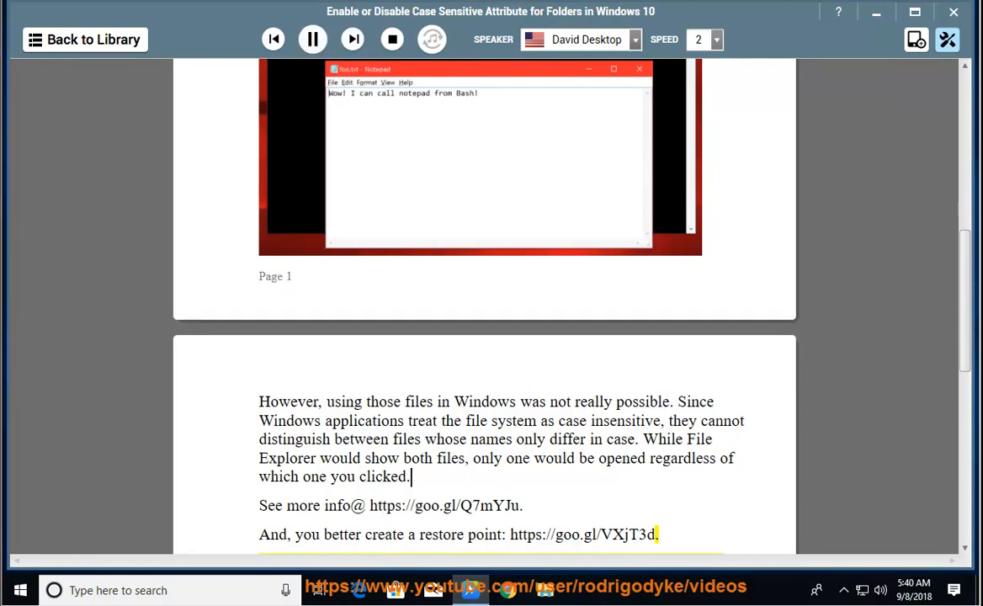
Step: Follow narration through the fsutil enable commands, then pause at the disable-attribute paragraph
{"action": "scroll", "scroll_direction": "down", "scroll_amount": 3}
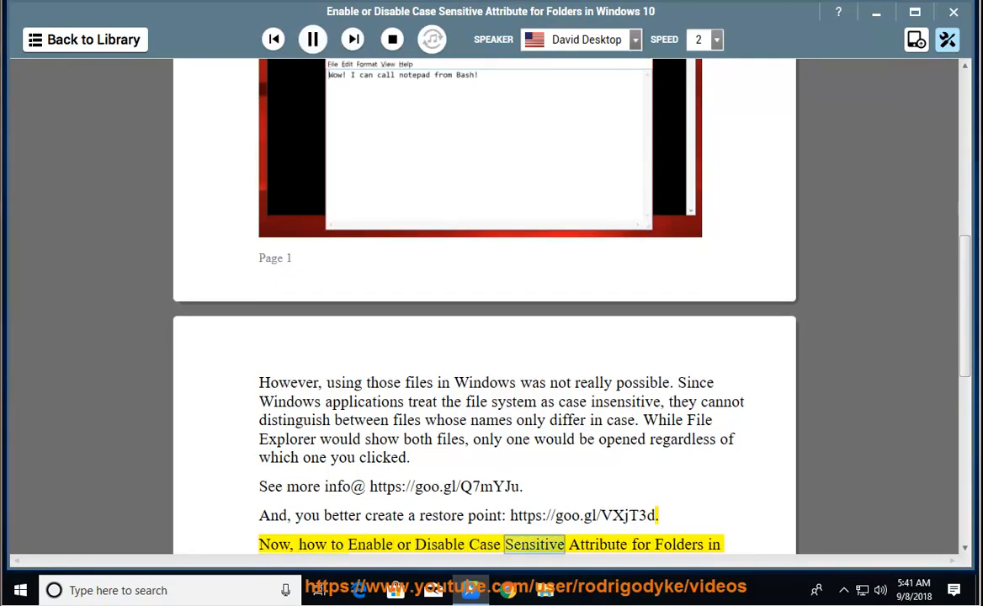
{"action": "scroll", "scroll_direction": "down", "scroll_amount": 3}
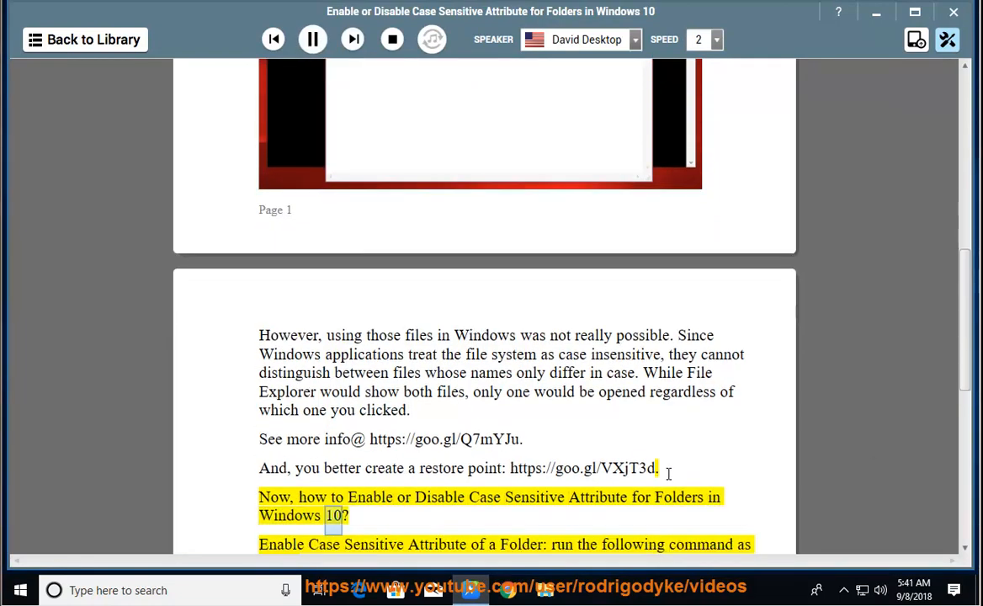
{"action": "double_click", "coordinate": [525, 545]}
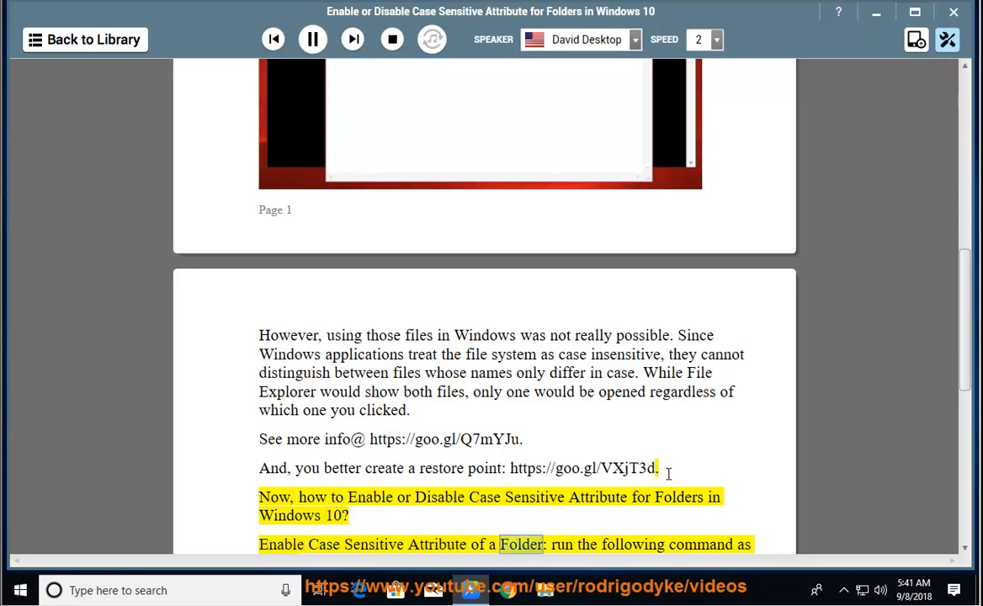
{"action": "scroll", "scroll_direction": "down", "scroll_amount": 3}
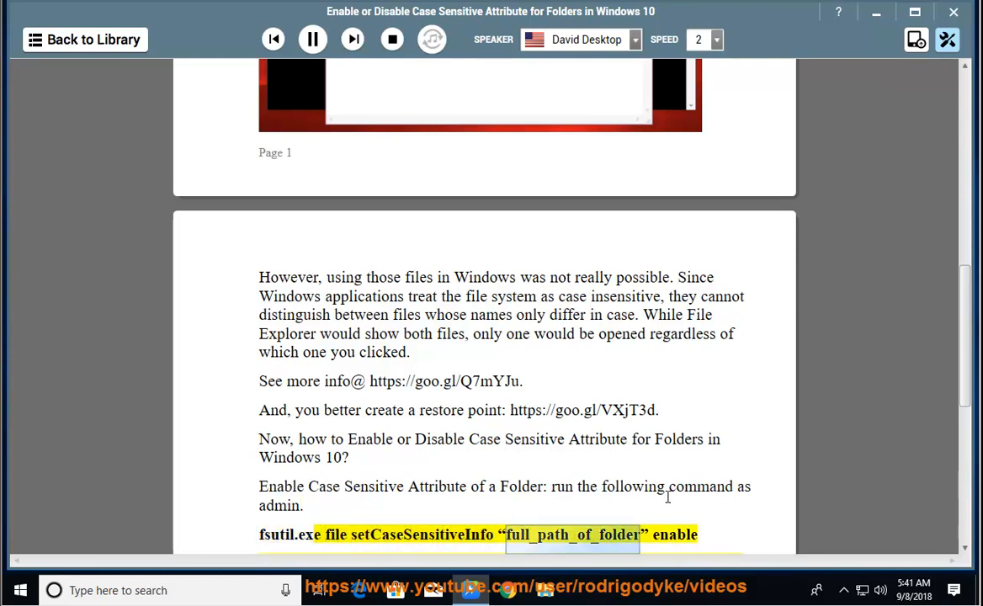
{"action": "scroll", "scroll_direction": "down", "scroll_amount": 3}
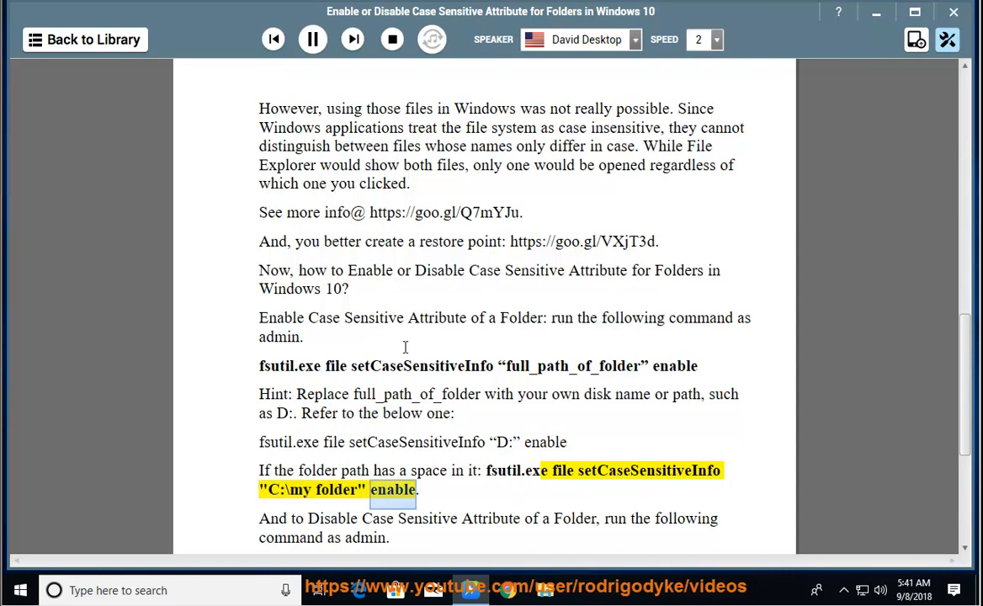
{"action": "left_click", "coordinate": [313, 39]}
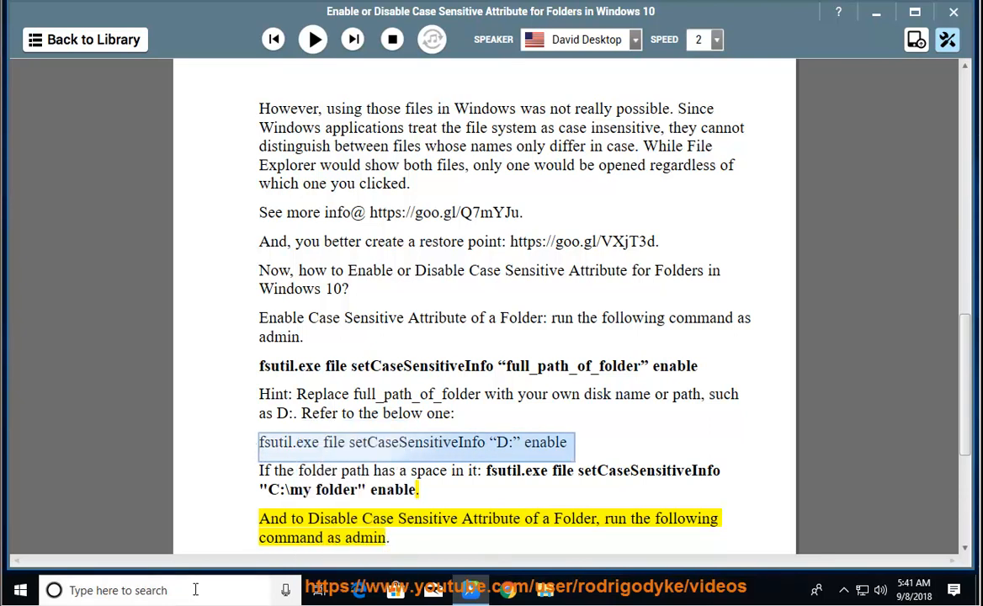
Step: Launch Command Prompt as administrator from Start search and run fsutil setCaseSensitiveInfo "D:" enable
{"action": "type", "text": "CMD"}
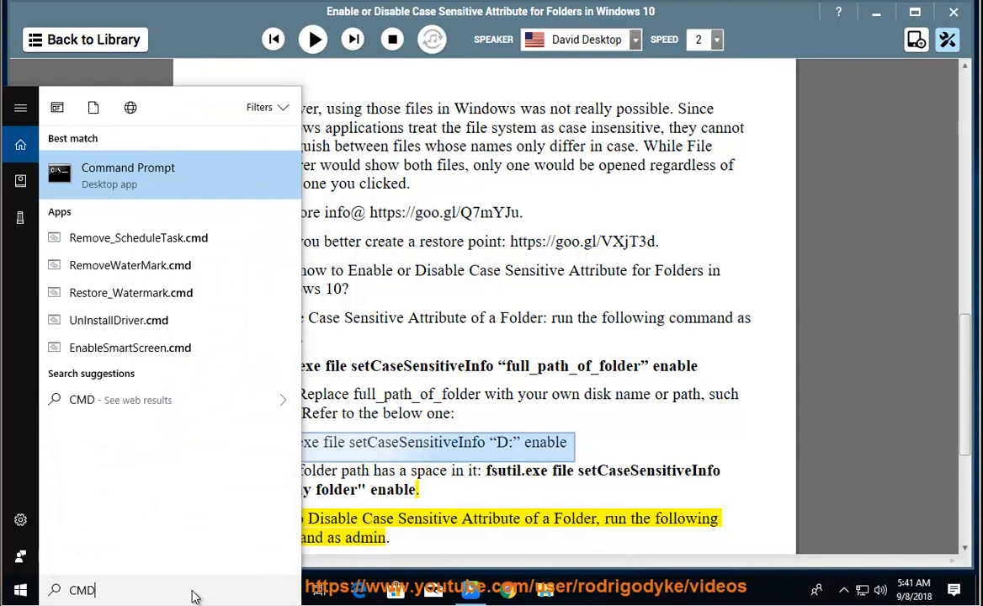
{"action": "right_click", "coordinate": [128, 172]}
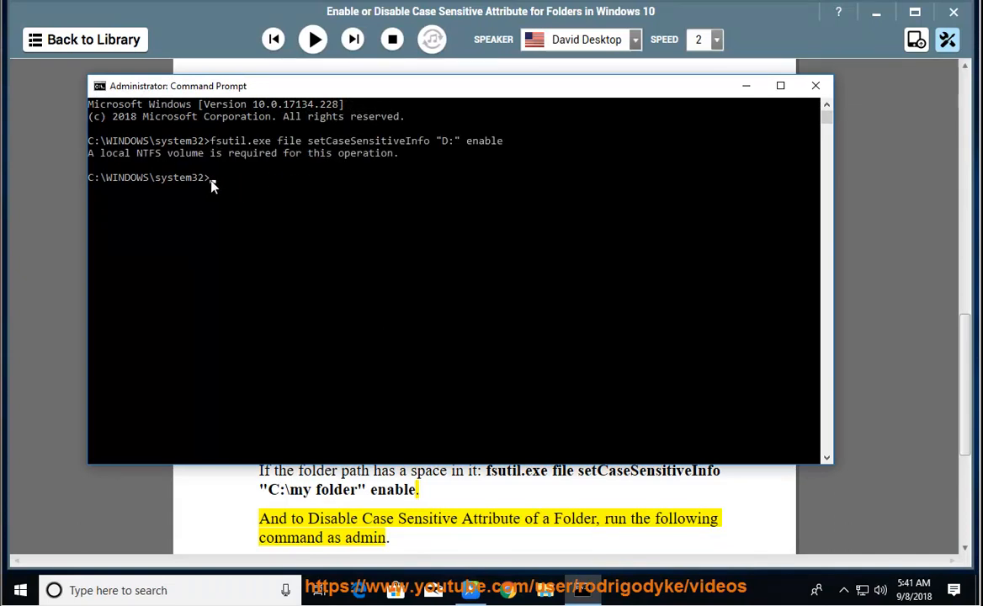
{"action": "mouse_move", "coordinate": [351, 182]}
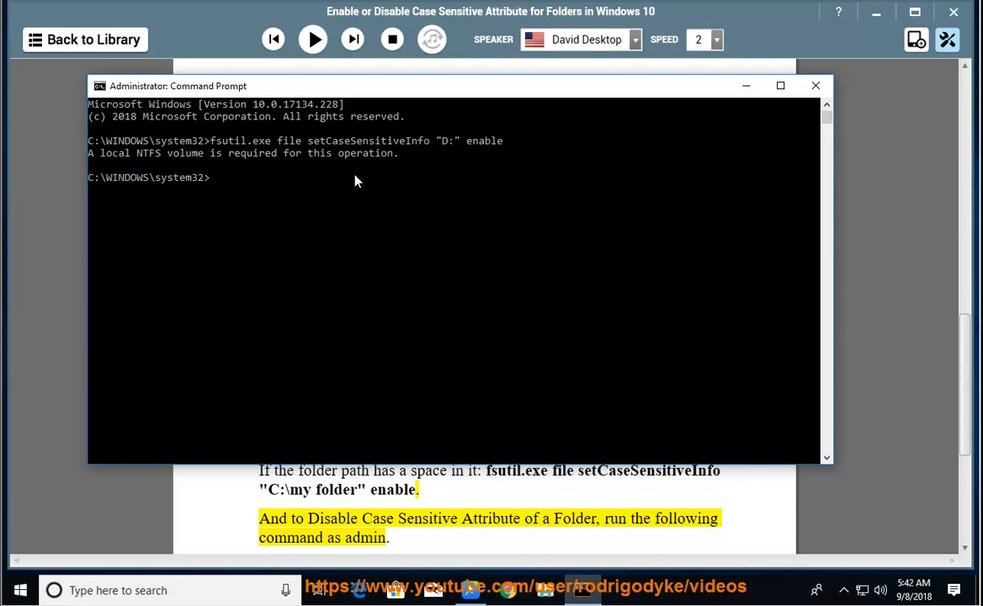
{"action": "left_click", "coordinate": [815, 88]}
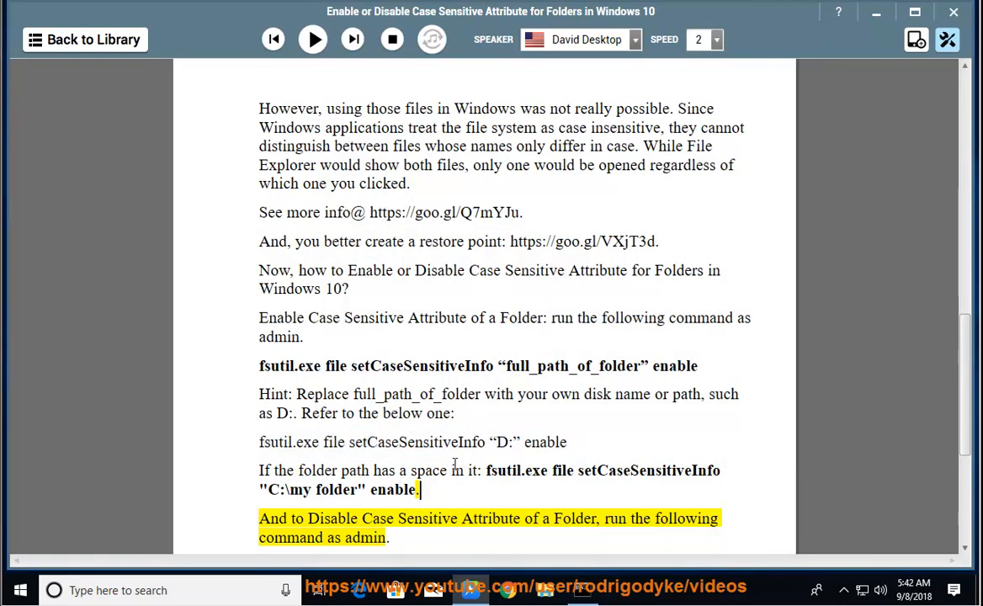
Step: Resume narration up to the instruction to run the disable command as admin
{"action": "left_click", "coordinate": [313, 38]}
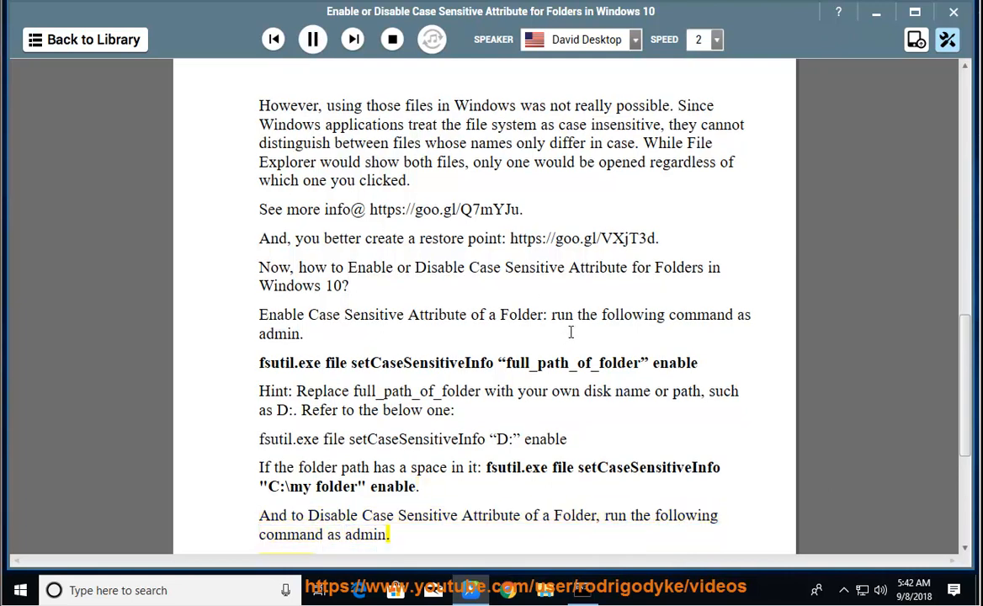
{"action": "scroll", "scroll_direction": "down", "scroll_amount": 3}
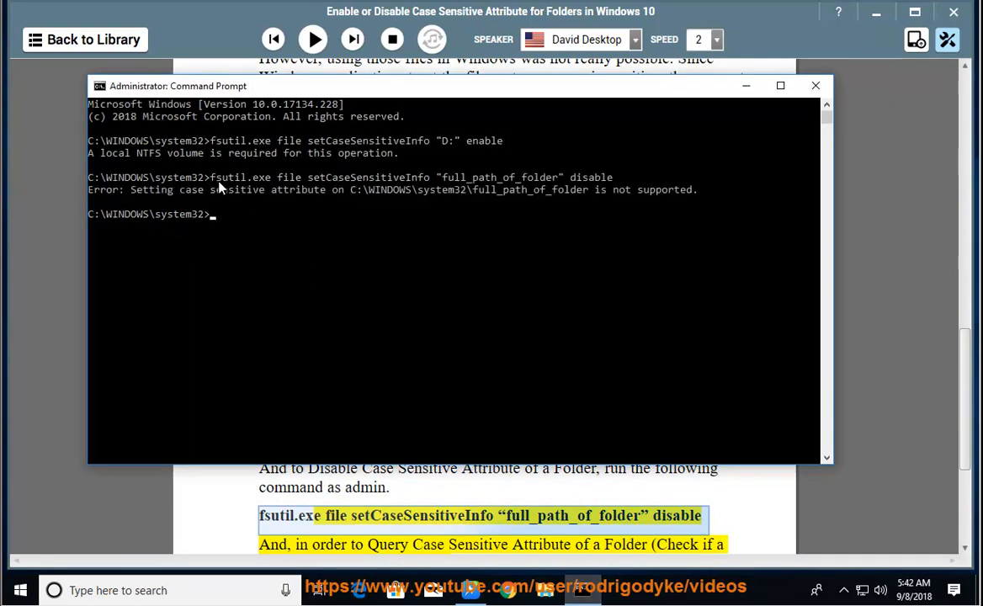
{"action": "mouse_move", "coordinate": [556, 188]}
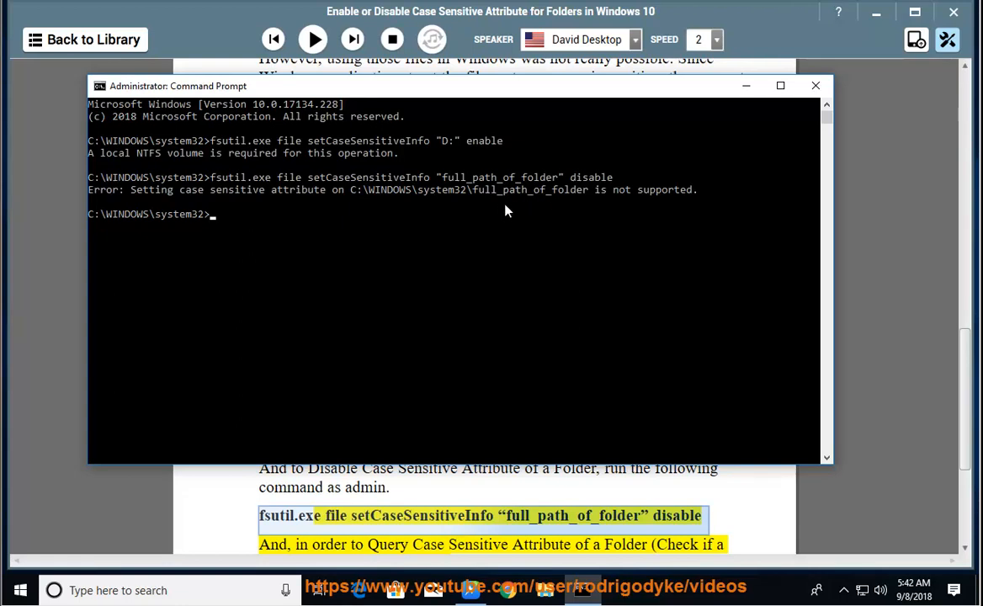
{"action": "mouse_move", "coordinate": [553, 496]}
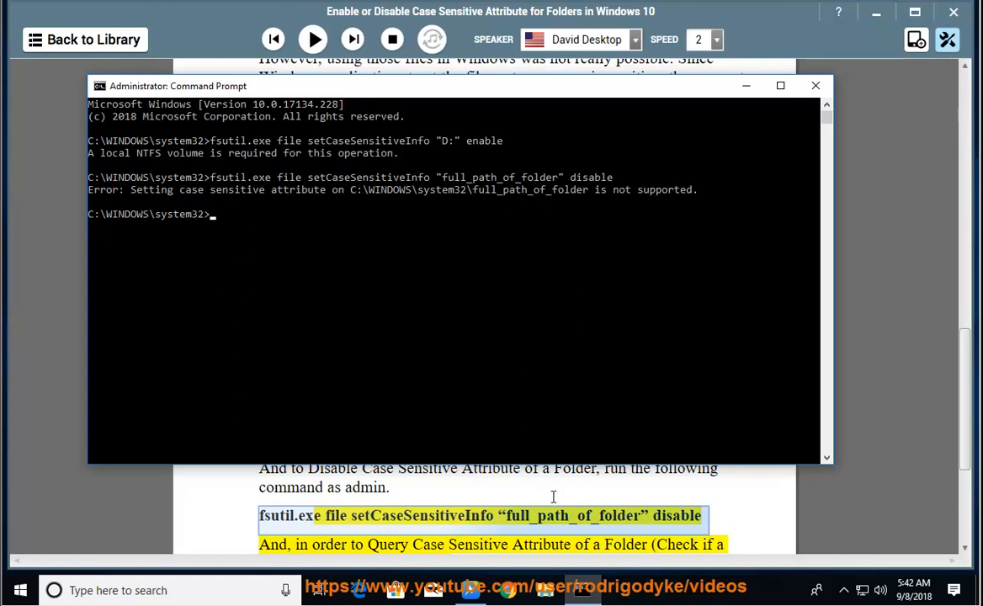
Step: Bring the tutorial forward and resume narration through the query command and the D: admin example
{"action": "left_click", "coordinate": [813, 86]}
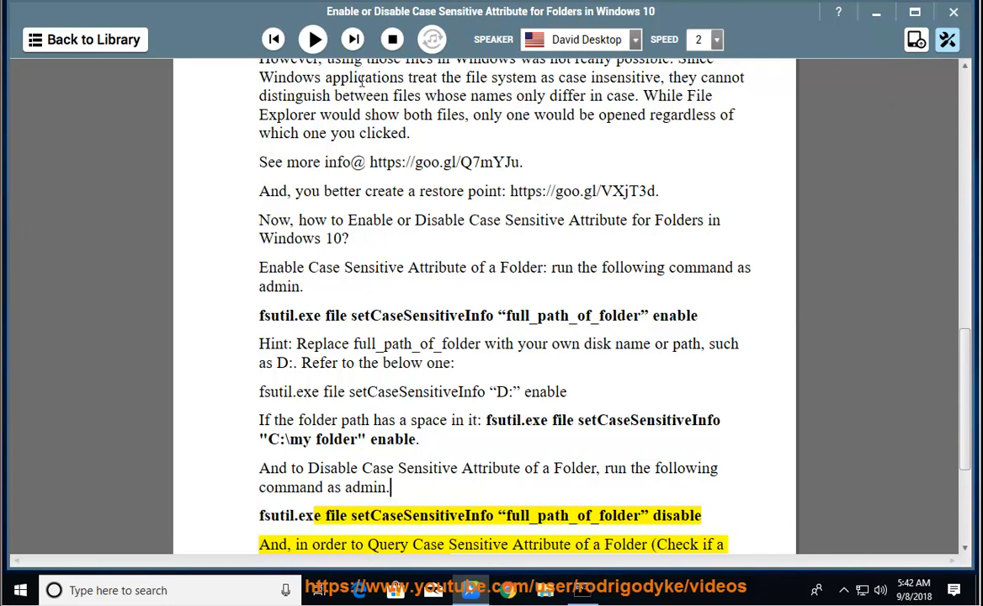
{"action": "left_click", "coordinate": [313, 39]}
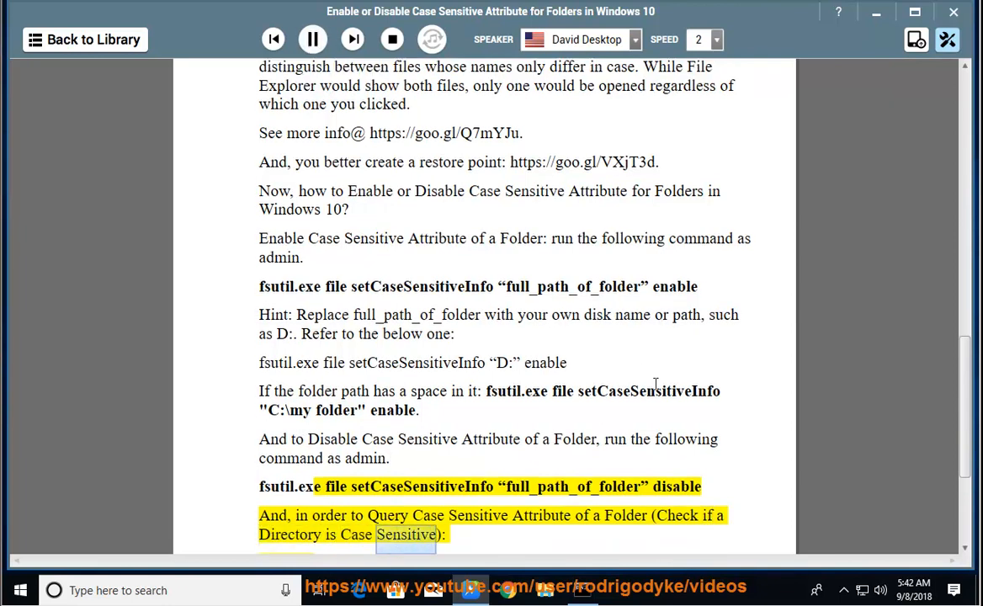
{"action": "scroll", "scroll_direction": "down", "scroll_amount": 3}
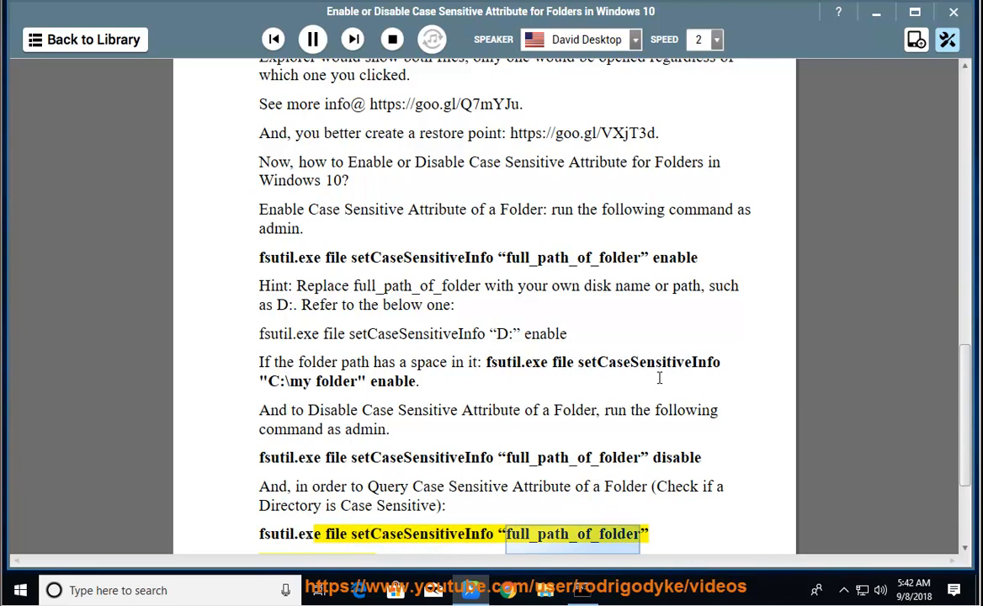
{"action": "scroll", "scroll_direction": "down", "scroll_amount": 3}
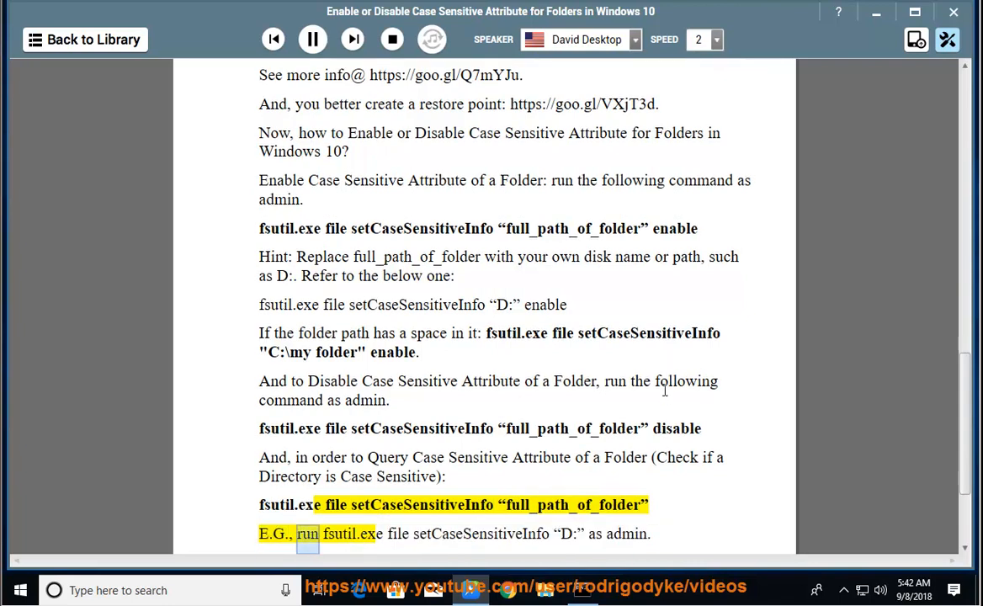